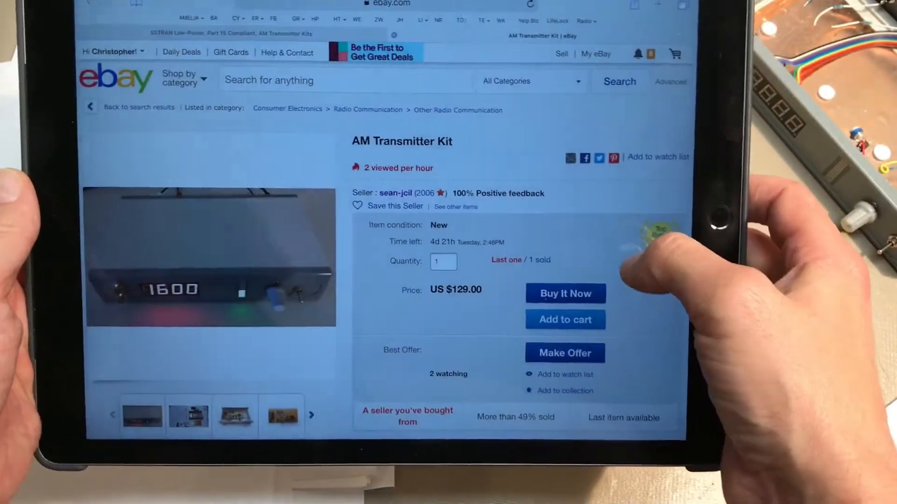
Return from the $129 AM Transmitter Kit listing to the transmitter search results and browse the cheaper vintage-radio transmitters.
{"action": "scroll", "scroll_direction": "down", "scroll_amount": 3}
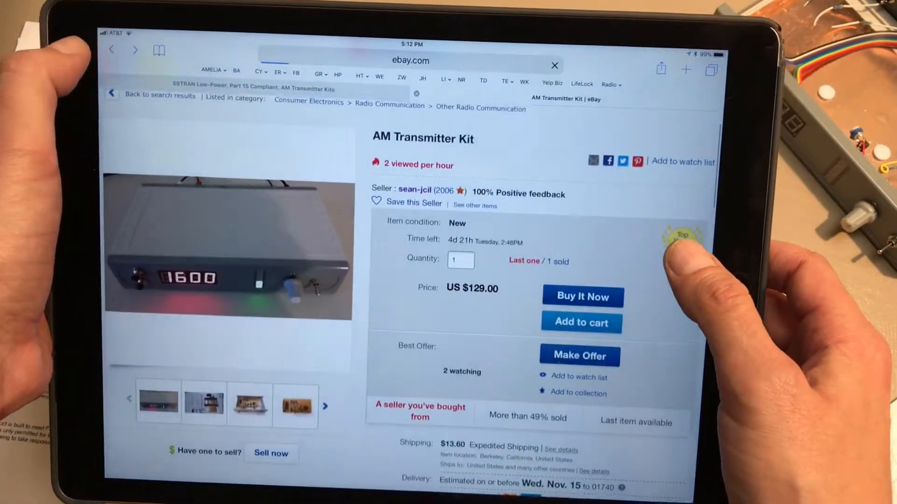
{"action": "left_click", "coordinate": [159, 95]}
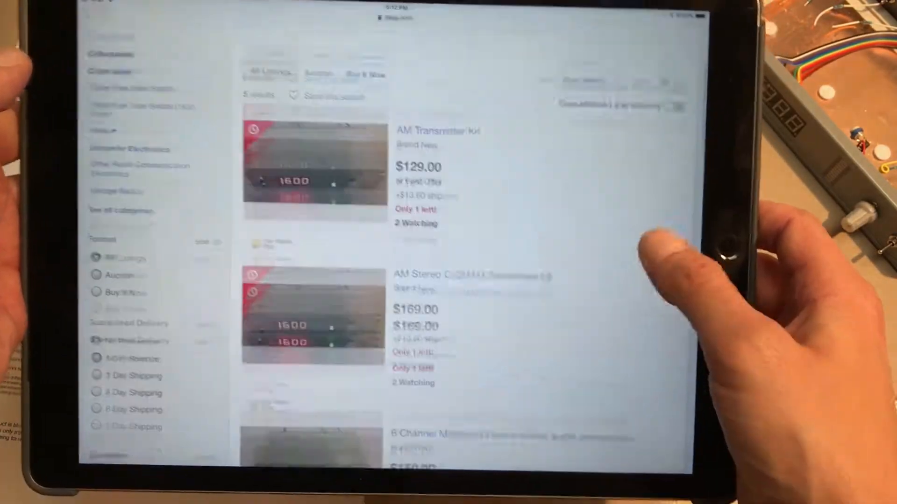
{"action": "scroll", "scroll_direction": "down", "scroll_amount": 3}
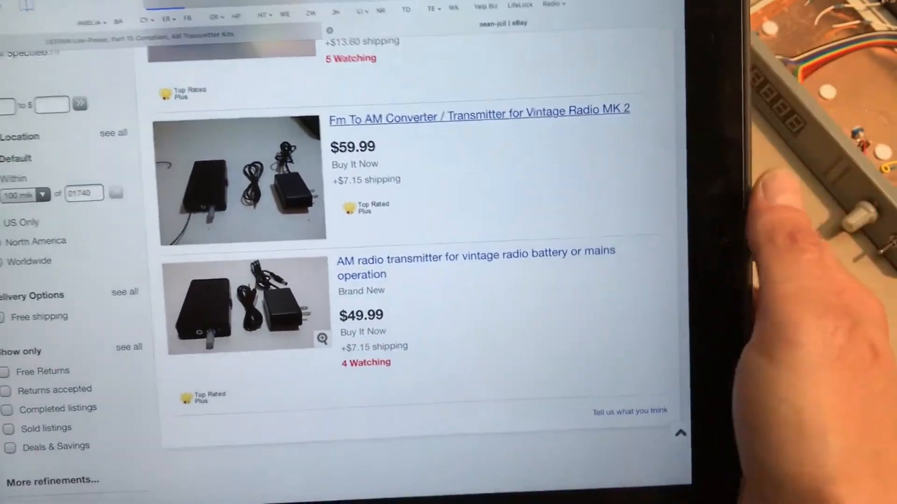
View the $59.99 Fm To AM Converter / Transmitter for Vintage Radio MK 2 listing details.
{"action": "left_click", "coordinate": [478, 111]}
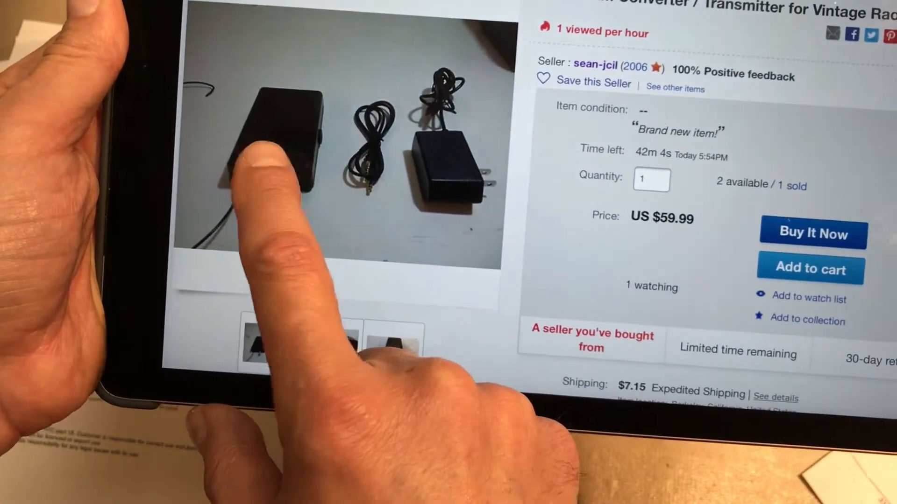
{"action": "scroll", "scroll_direction": "down", "scroll_amount": 3}
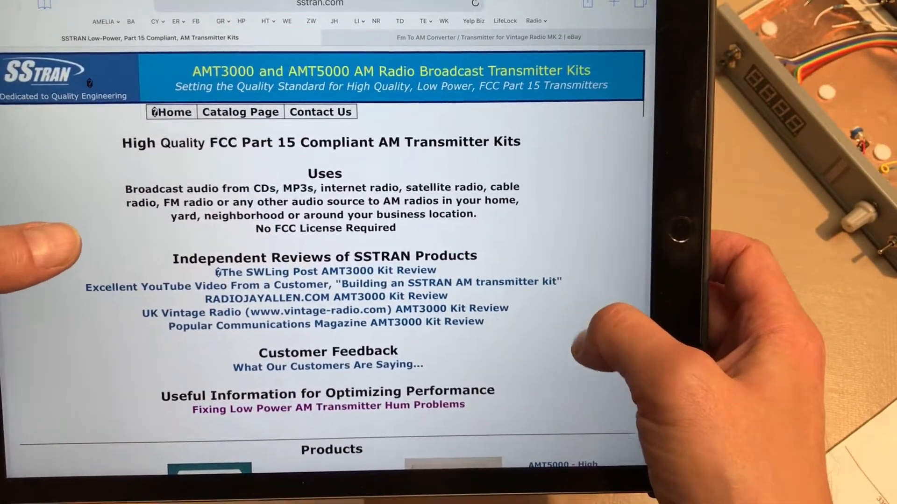
Scroll the SSTRAN kits page past the AMT3000 section to the AMT5000 features and its $229.95 Models and Prices box.
{"action": "scroll", "scroll_direction": "down", "scroll_amount": 3}
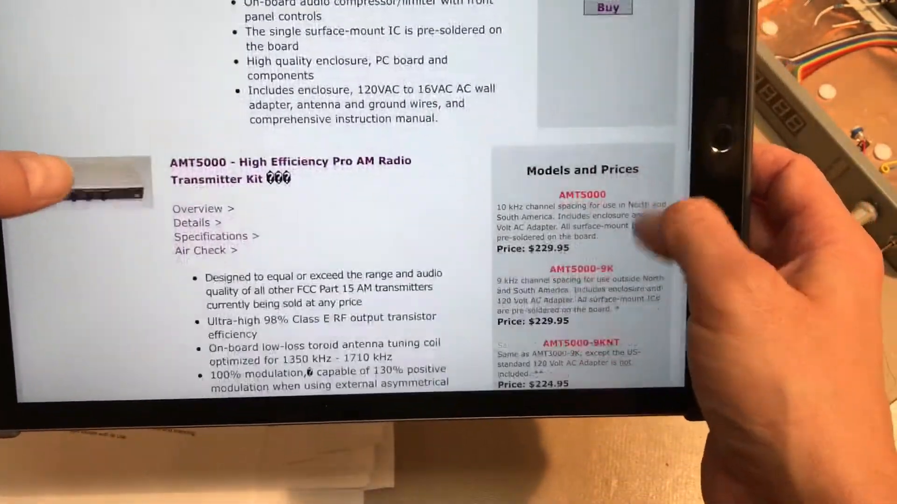
{"action": "scroll", "scroll_direction": "down", "scroll_amount": 3}
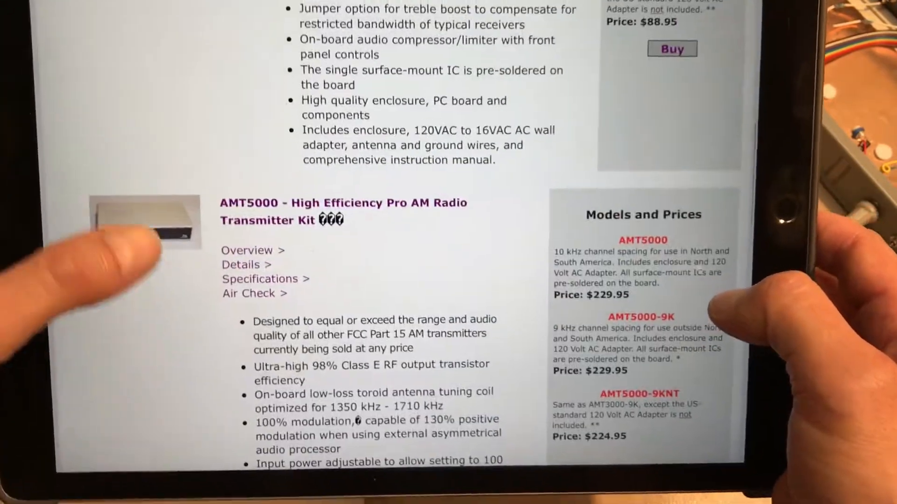
{"action": "scroll", "scroll_direction": "up", "scroll_amount": 3}
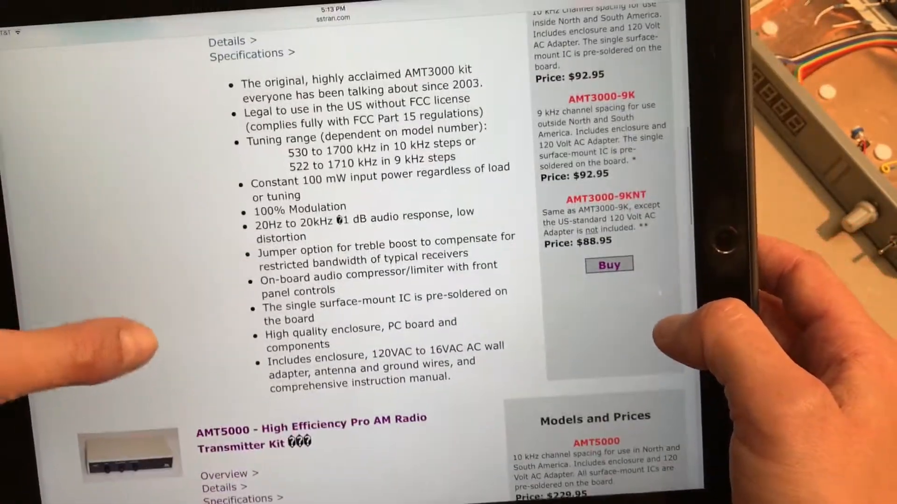
{"action": "scroll", "scroll_direction": "down", "scroll_amount": 3}
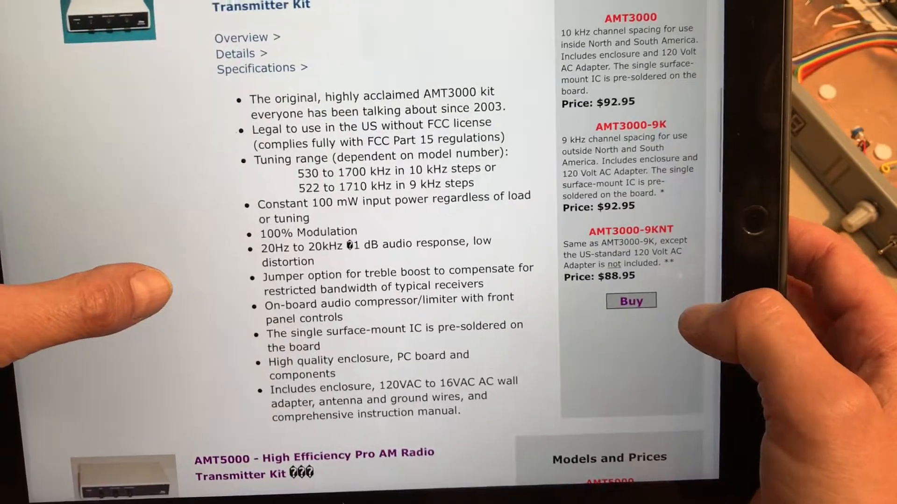
{"action": "scroll", "scroll_direction": "down", "scroll_amount": 3}
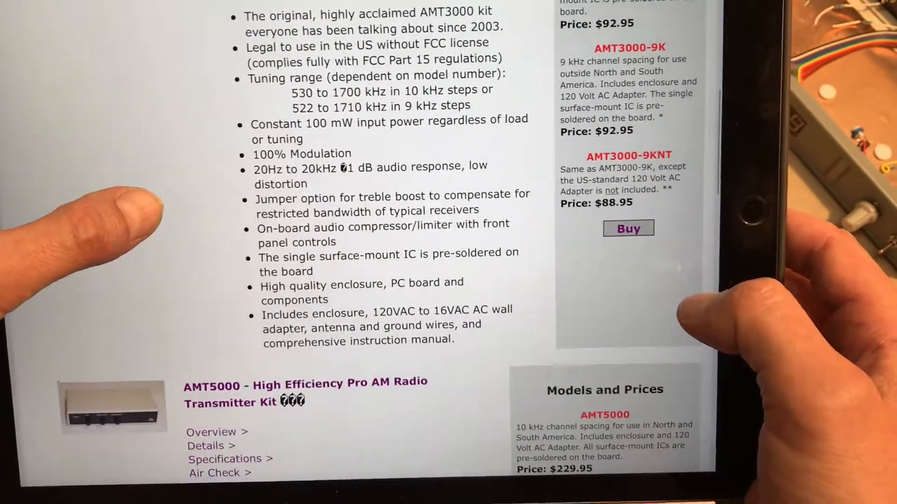
{"action": "scroll", "scroll_direction": "up", "scroll_amount": 3}
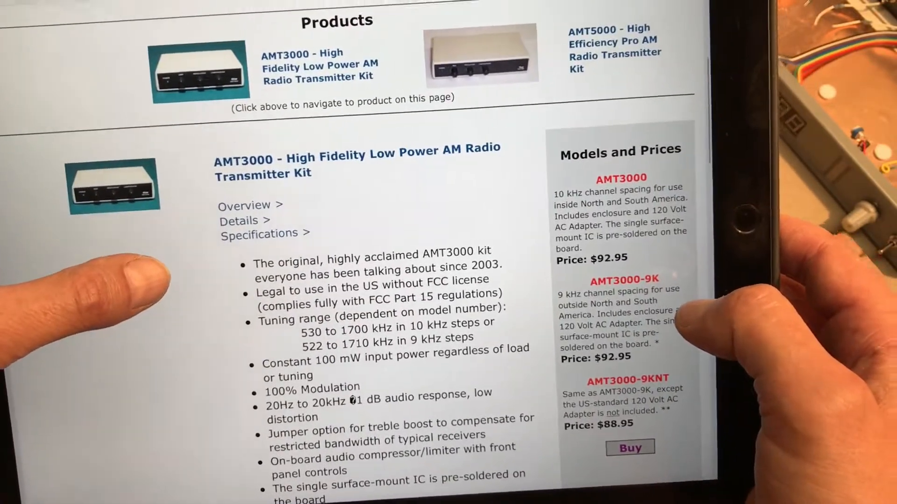
{"action": "scroll", "scroll_direction": "down", "scroll_amount": 3}
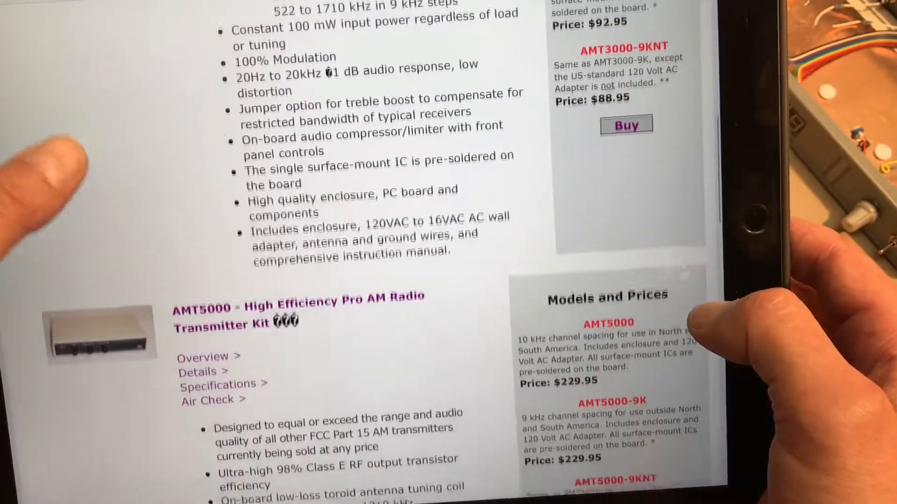
{"action": "scroll", "scroll_direction": "down", "scroll_amount": 3}
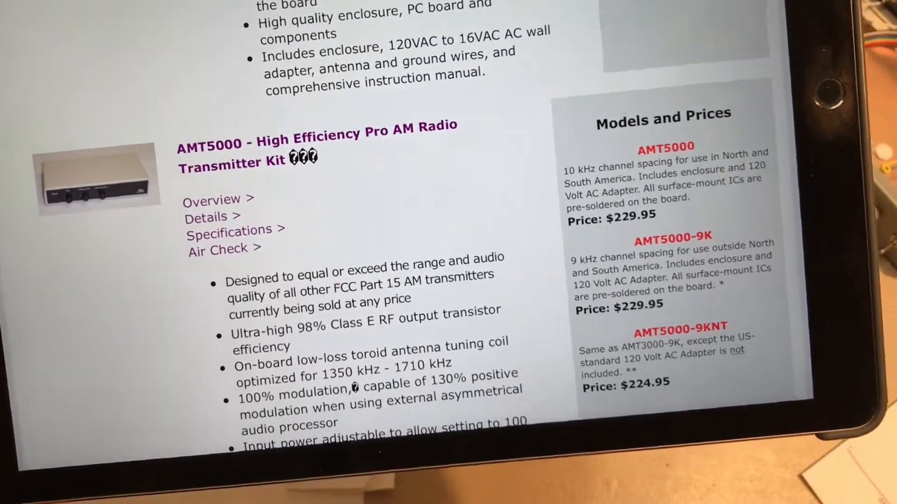
{"action": "scroll", "scroll_direction": "up", "scroll_amount": 3}
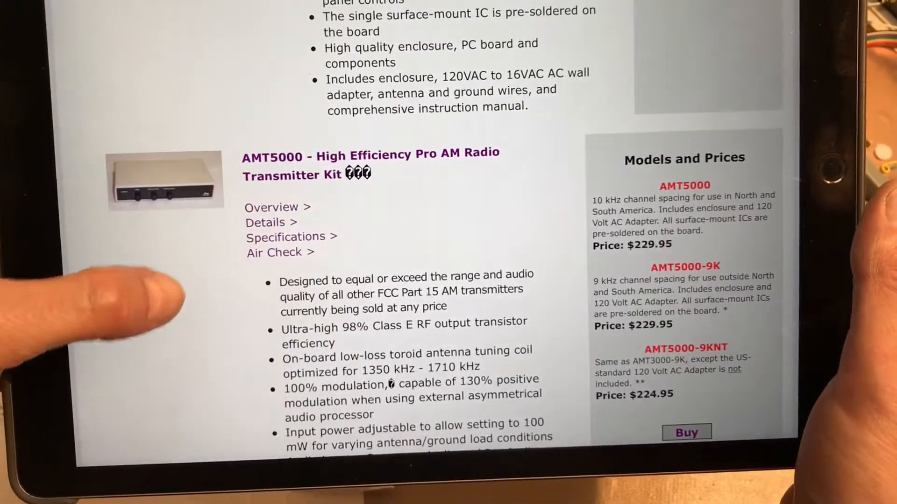
{"action": "scroll", "scroll_direction": "up", "scroll_amount": 3}
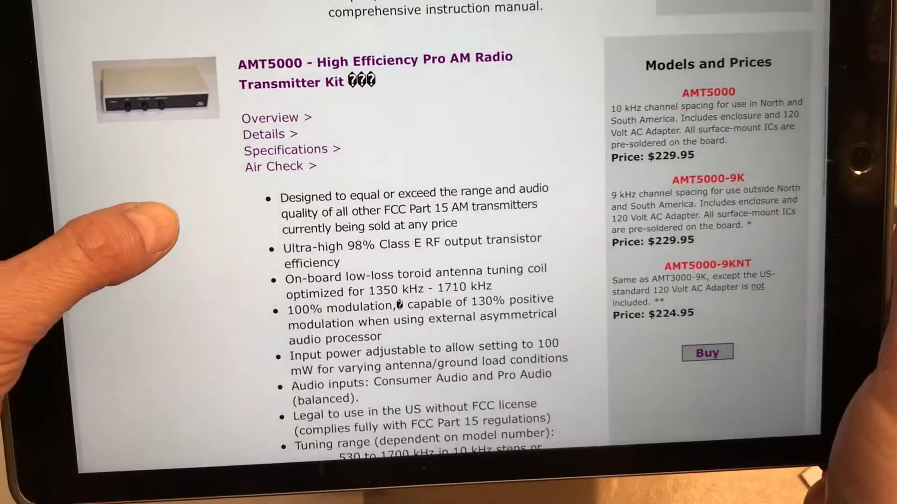